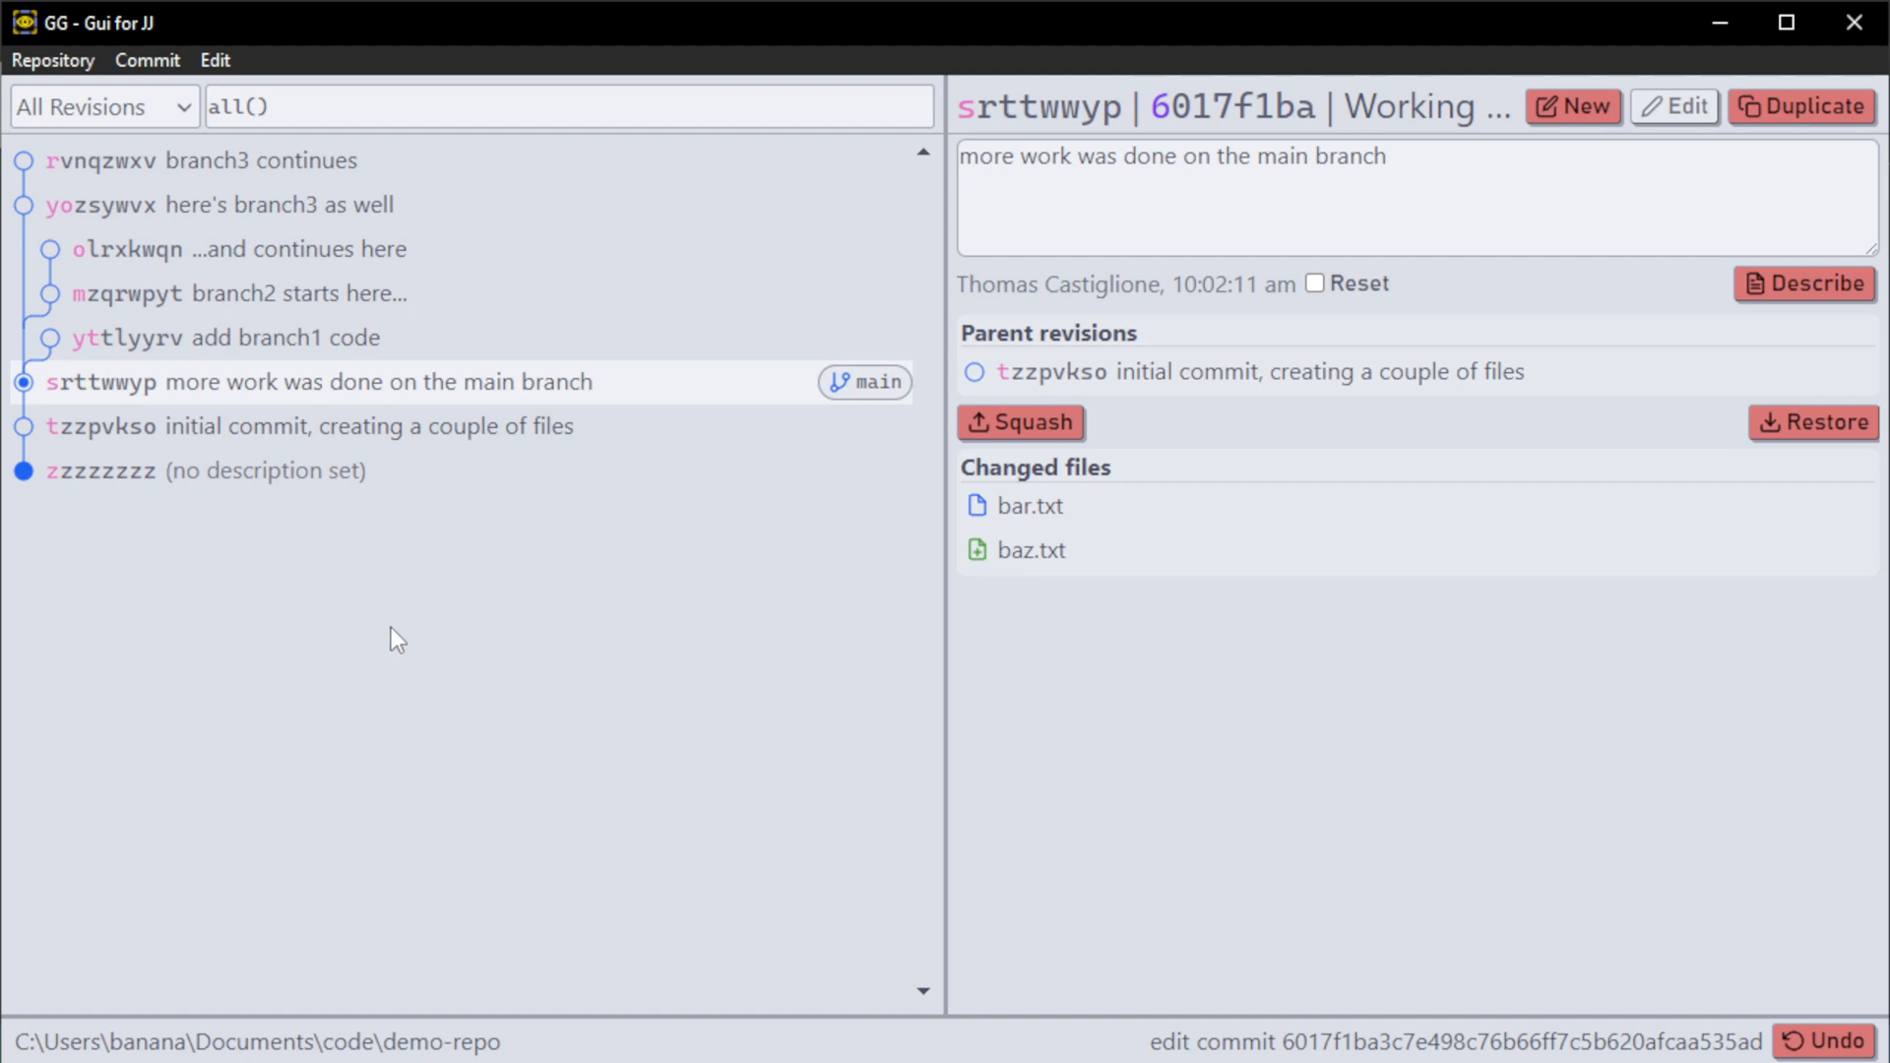
pyautogui.moveTo(335, 393)
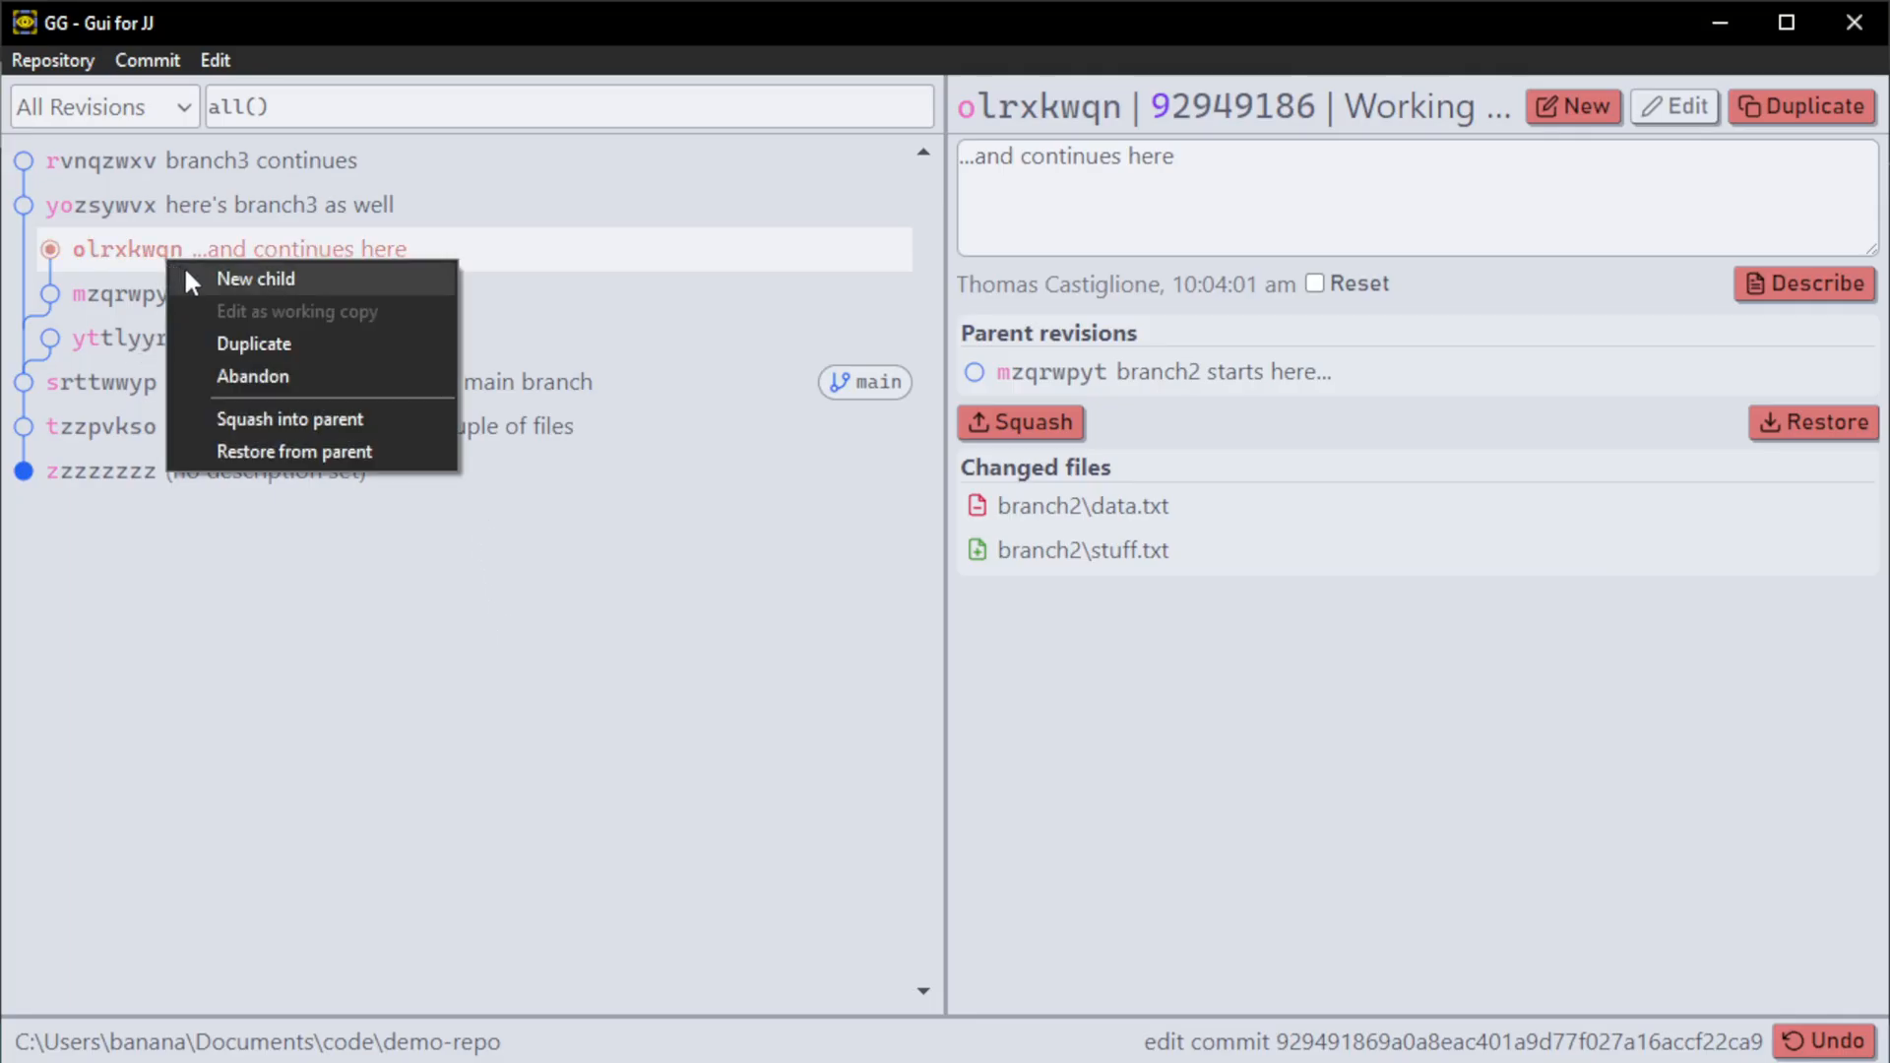
# Create a New child merging branch1, branch2 and branch3 heads, leaving an empty working copy on top.
pyautogui.click(256, 278)
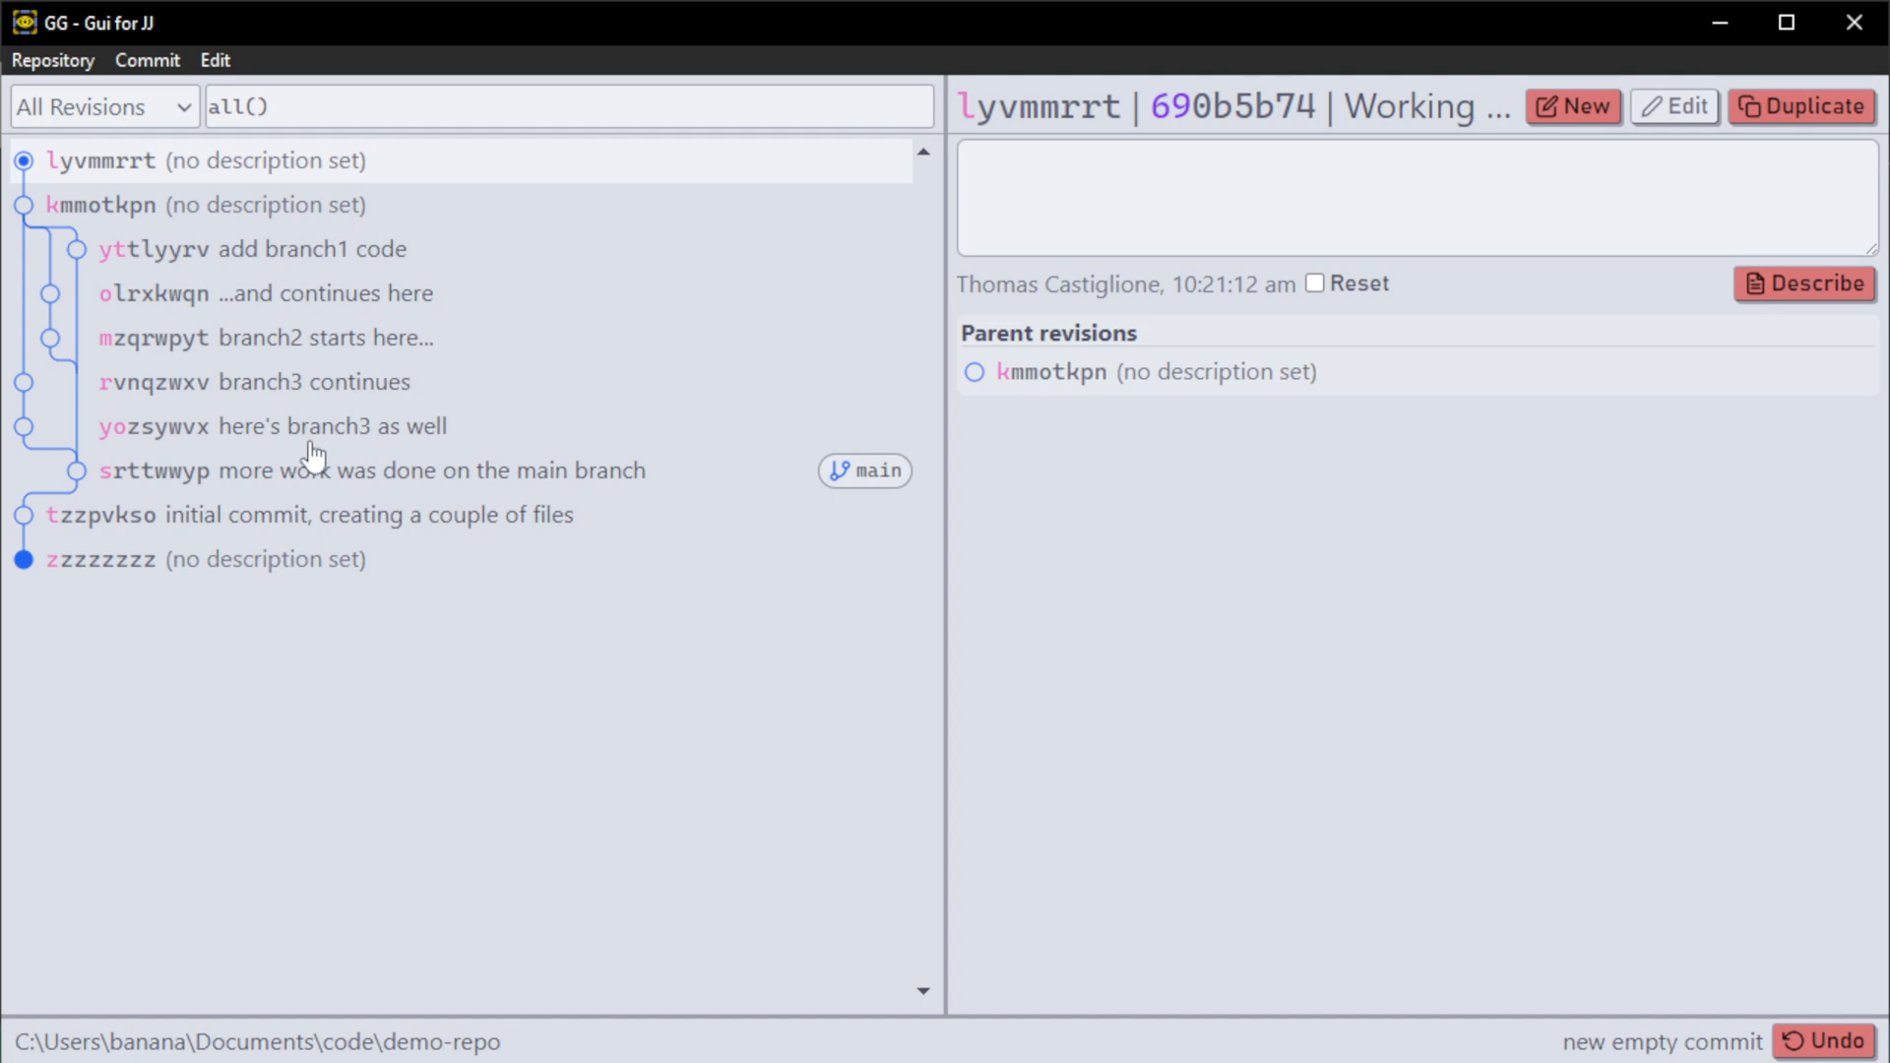
pyautogui.moveTo(336, 494)
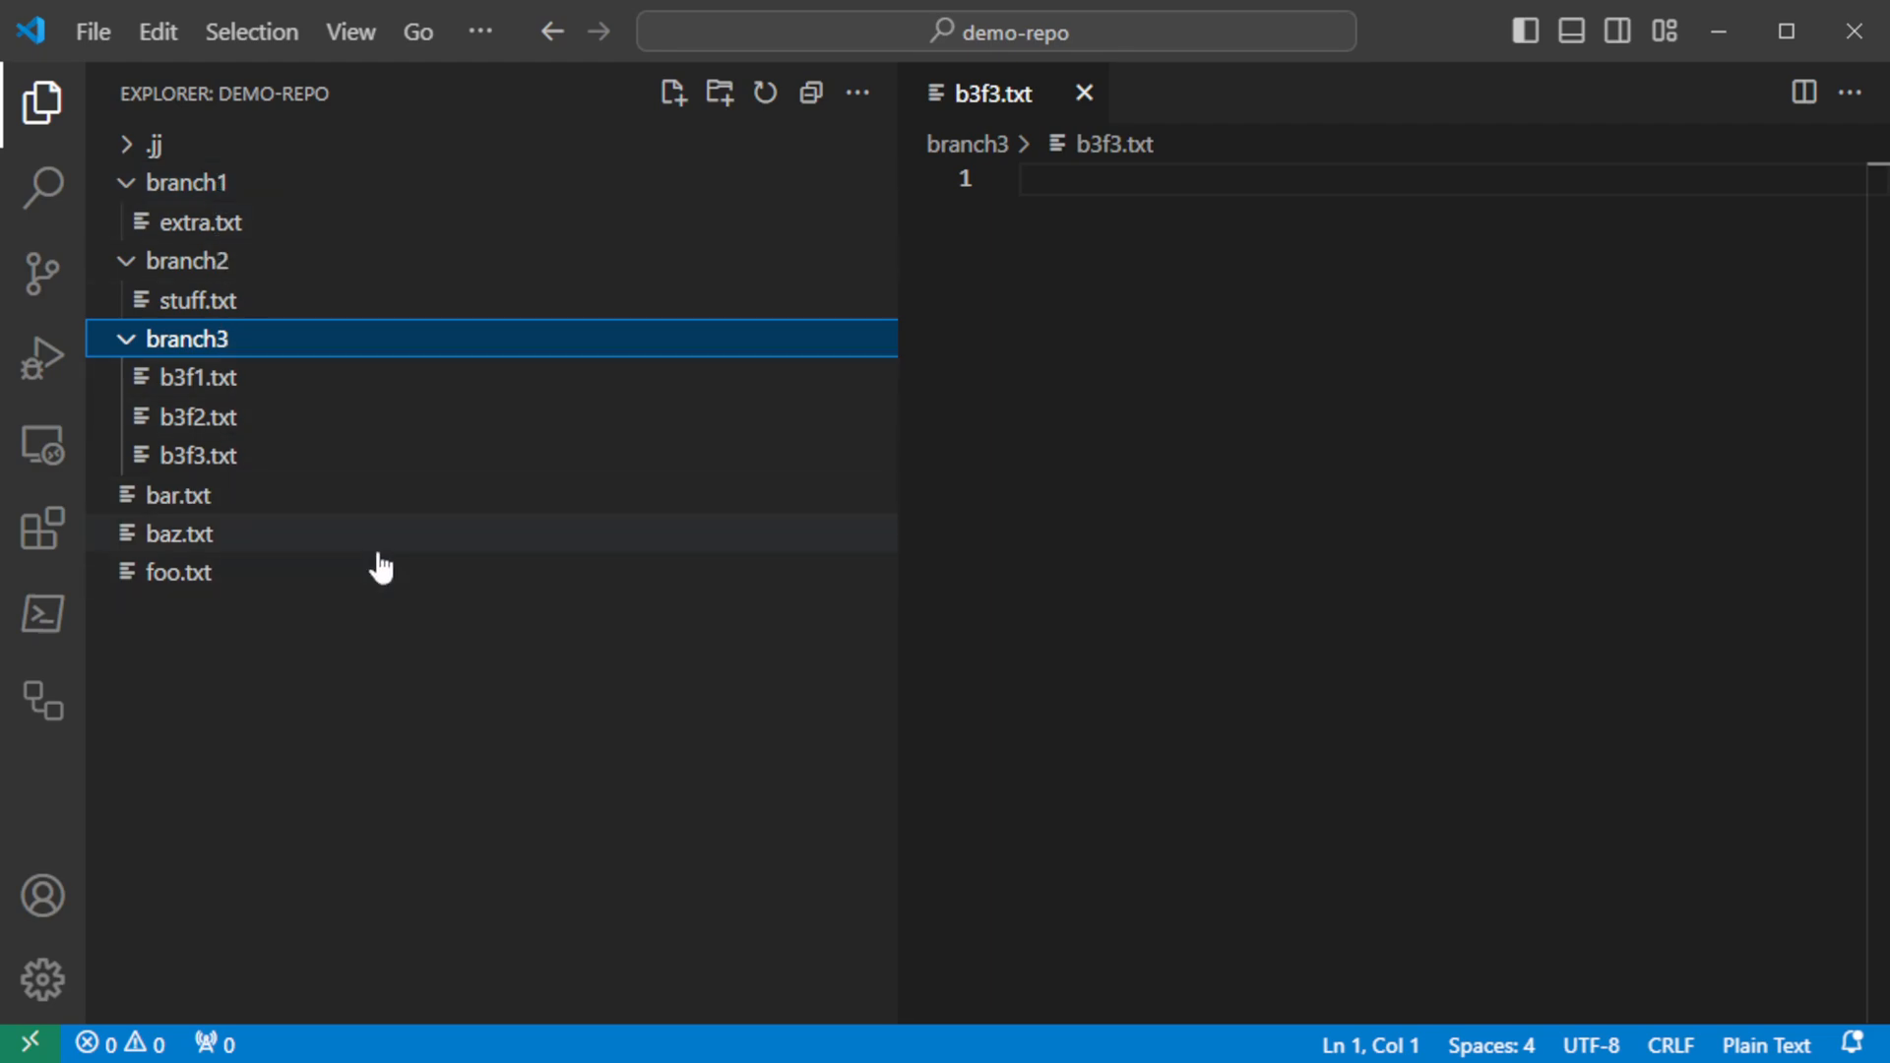
# Create a new file b3f4.txt inside the branch3 folder and start writing its text.
pyautogui.rightClick(181, 339)
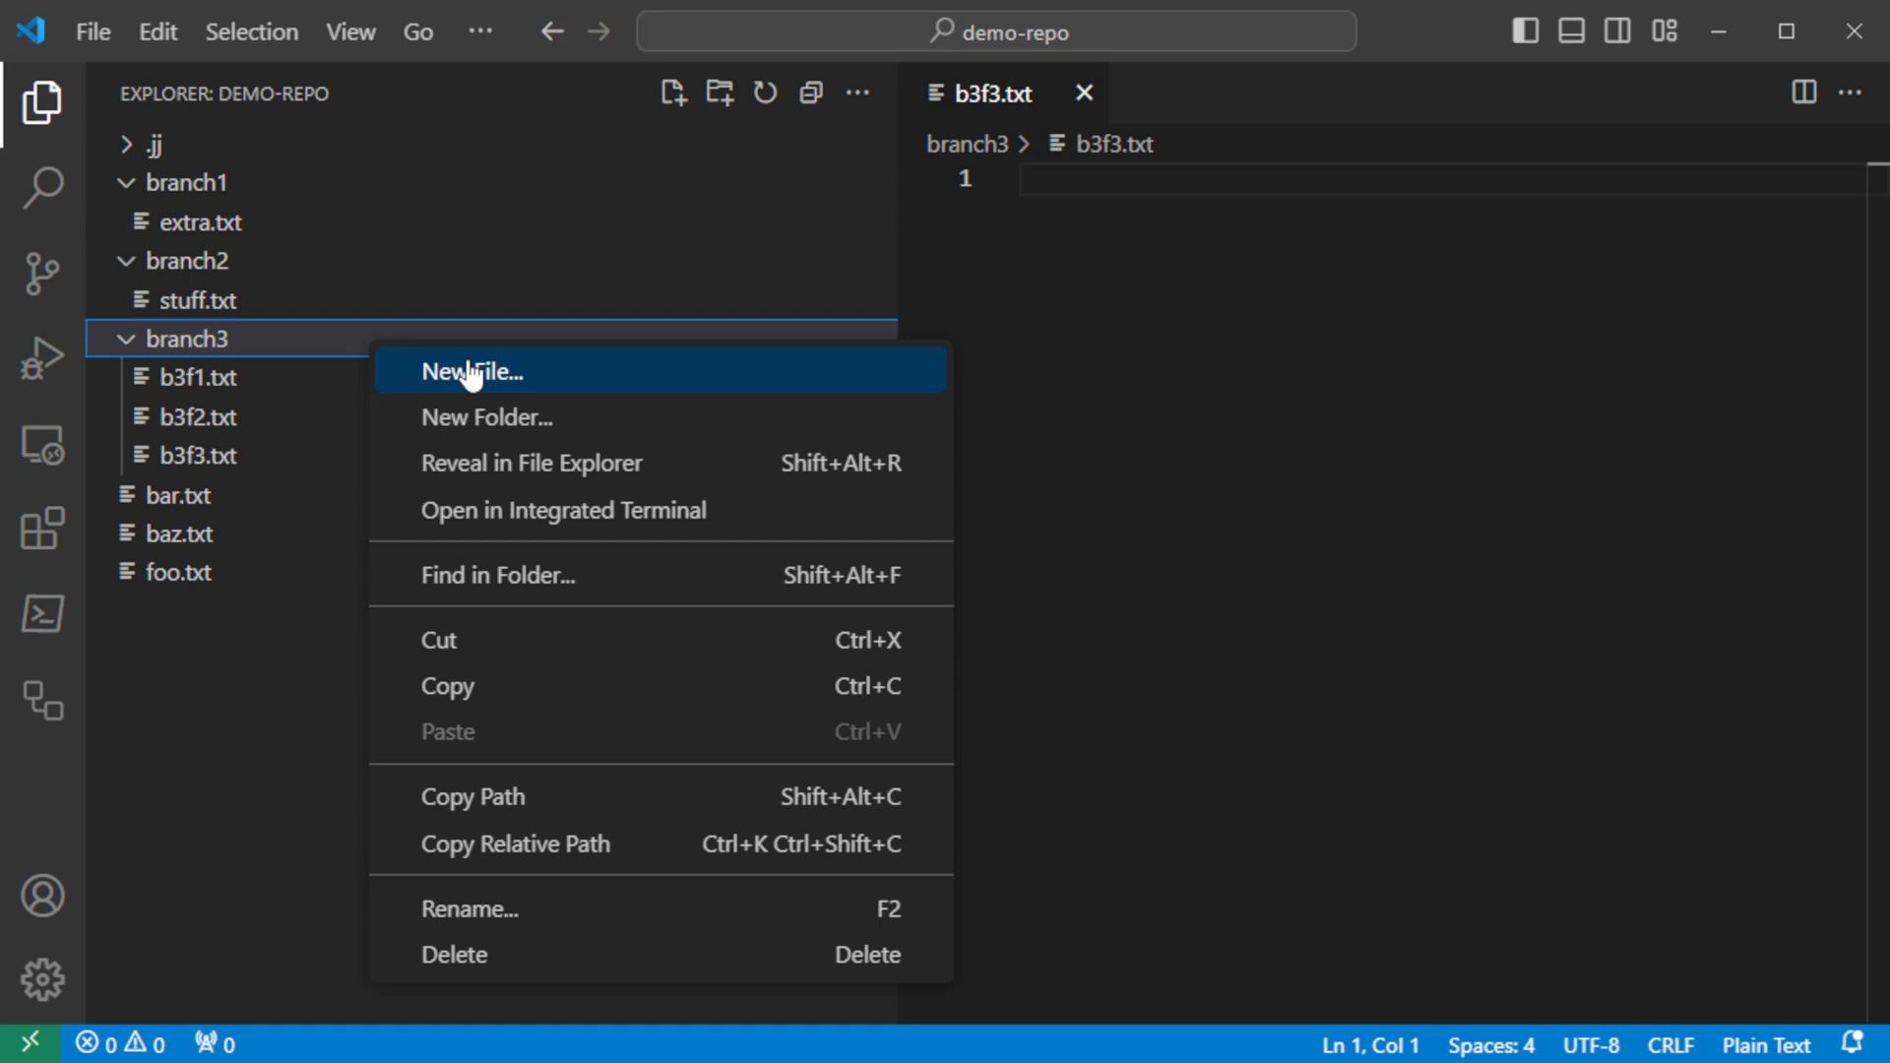
pyautogui.click(470, 372)
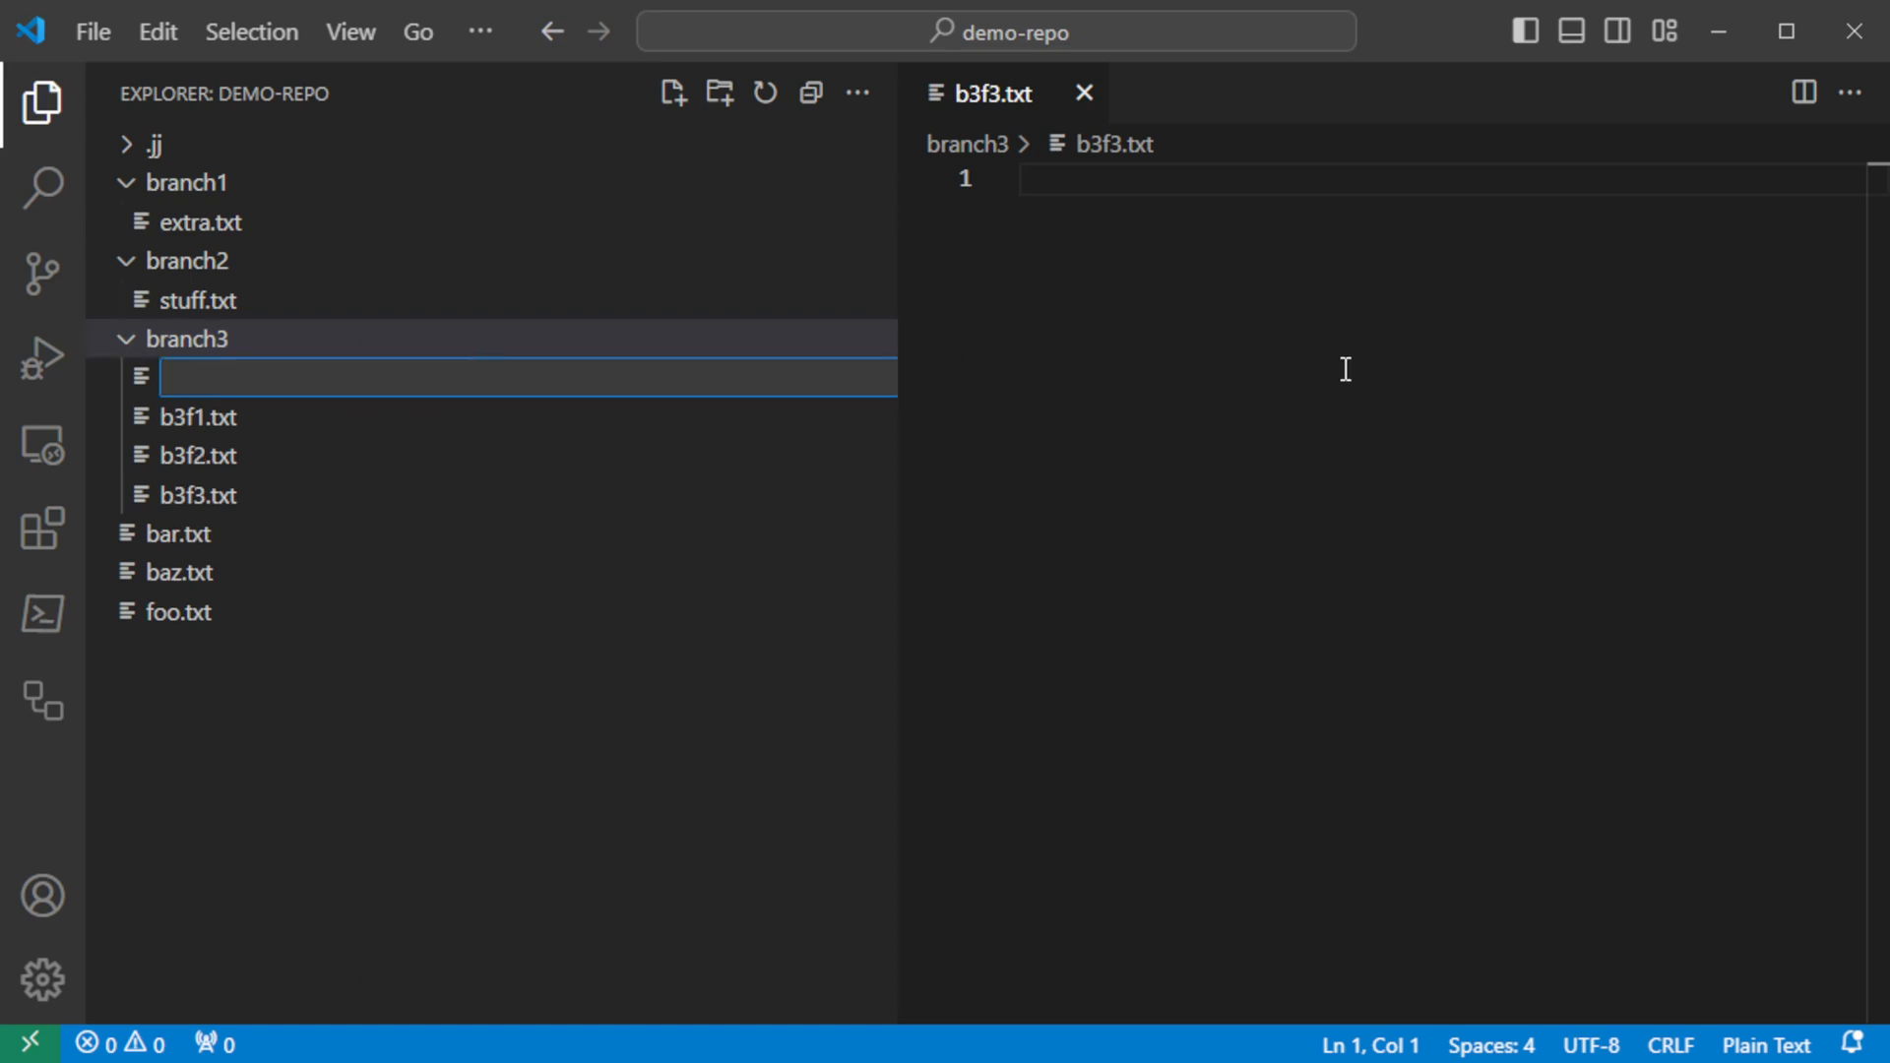
pyautogui.write('b3f')
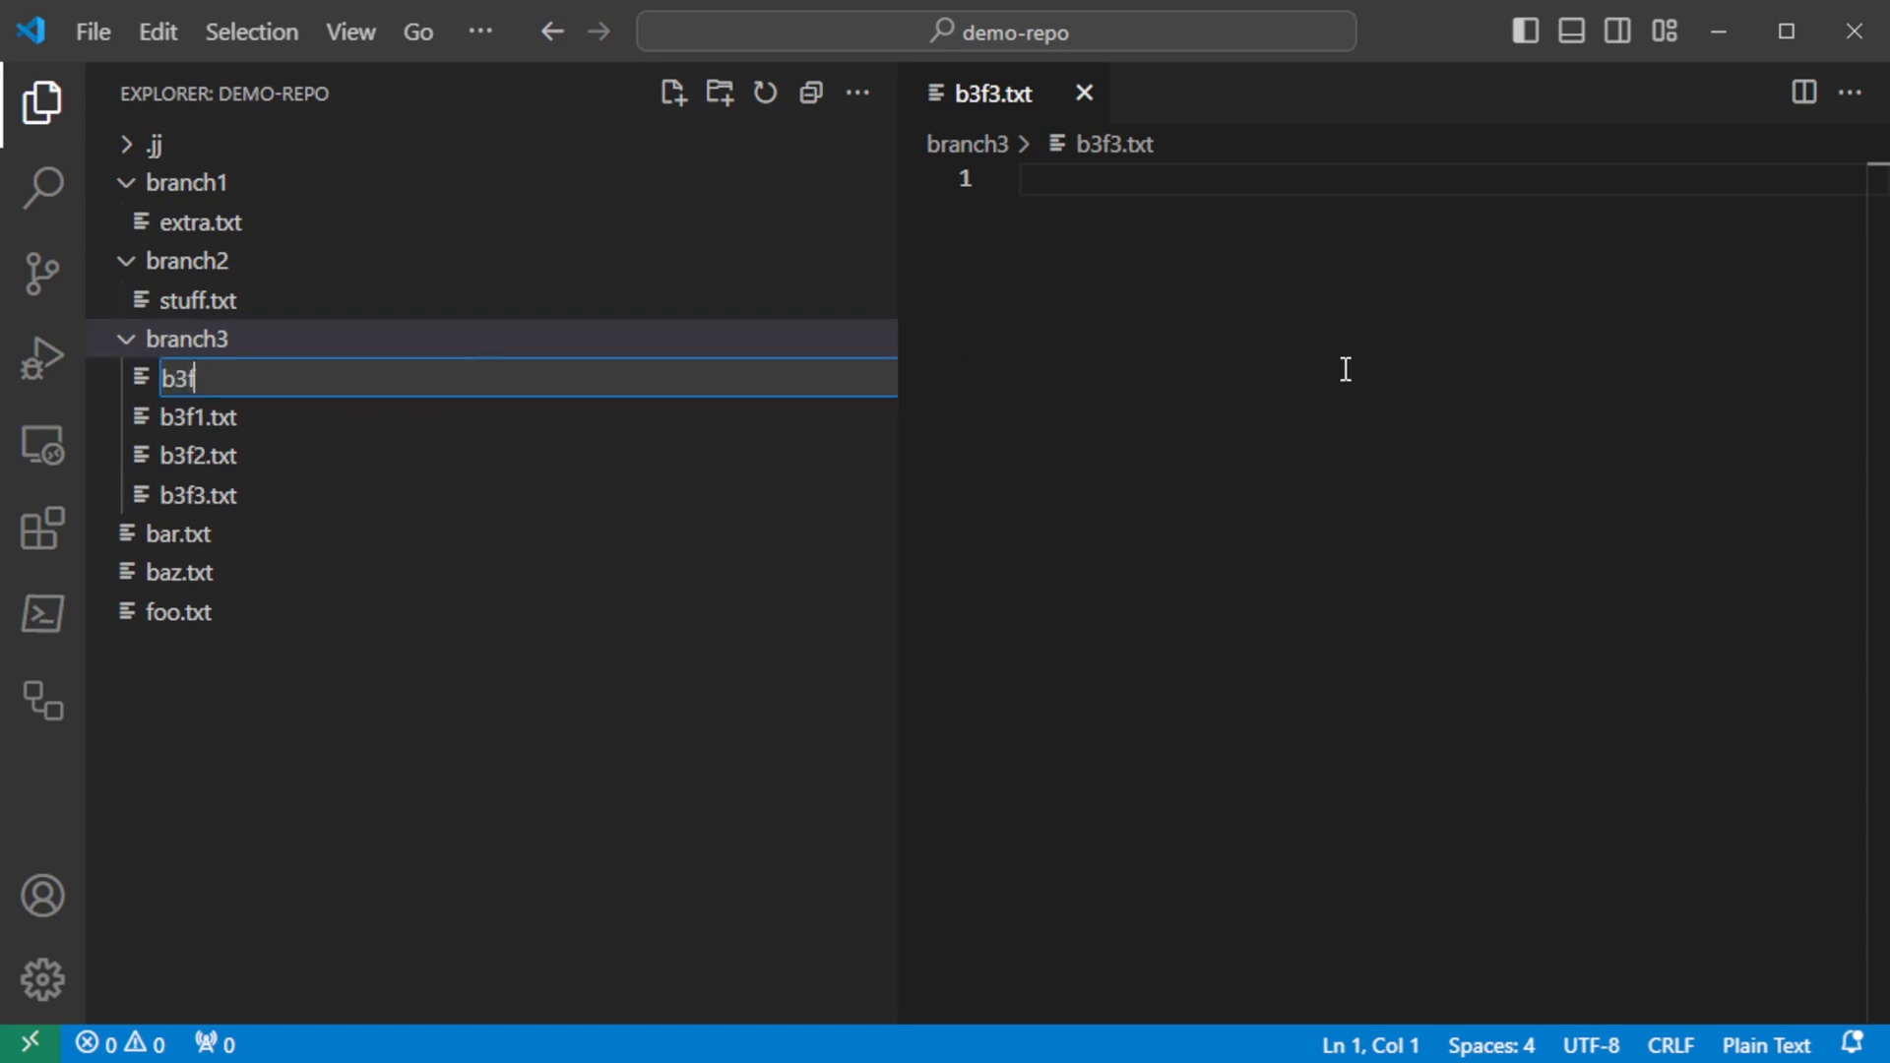
pyautogui.write('ev e')
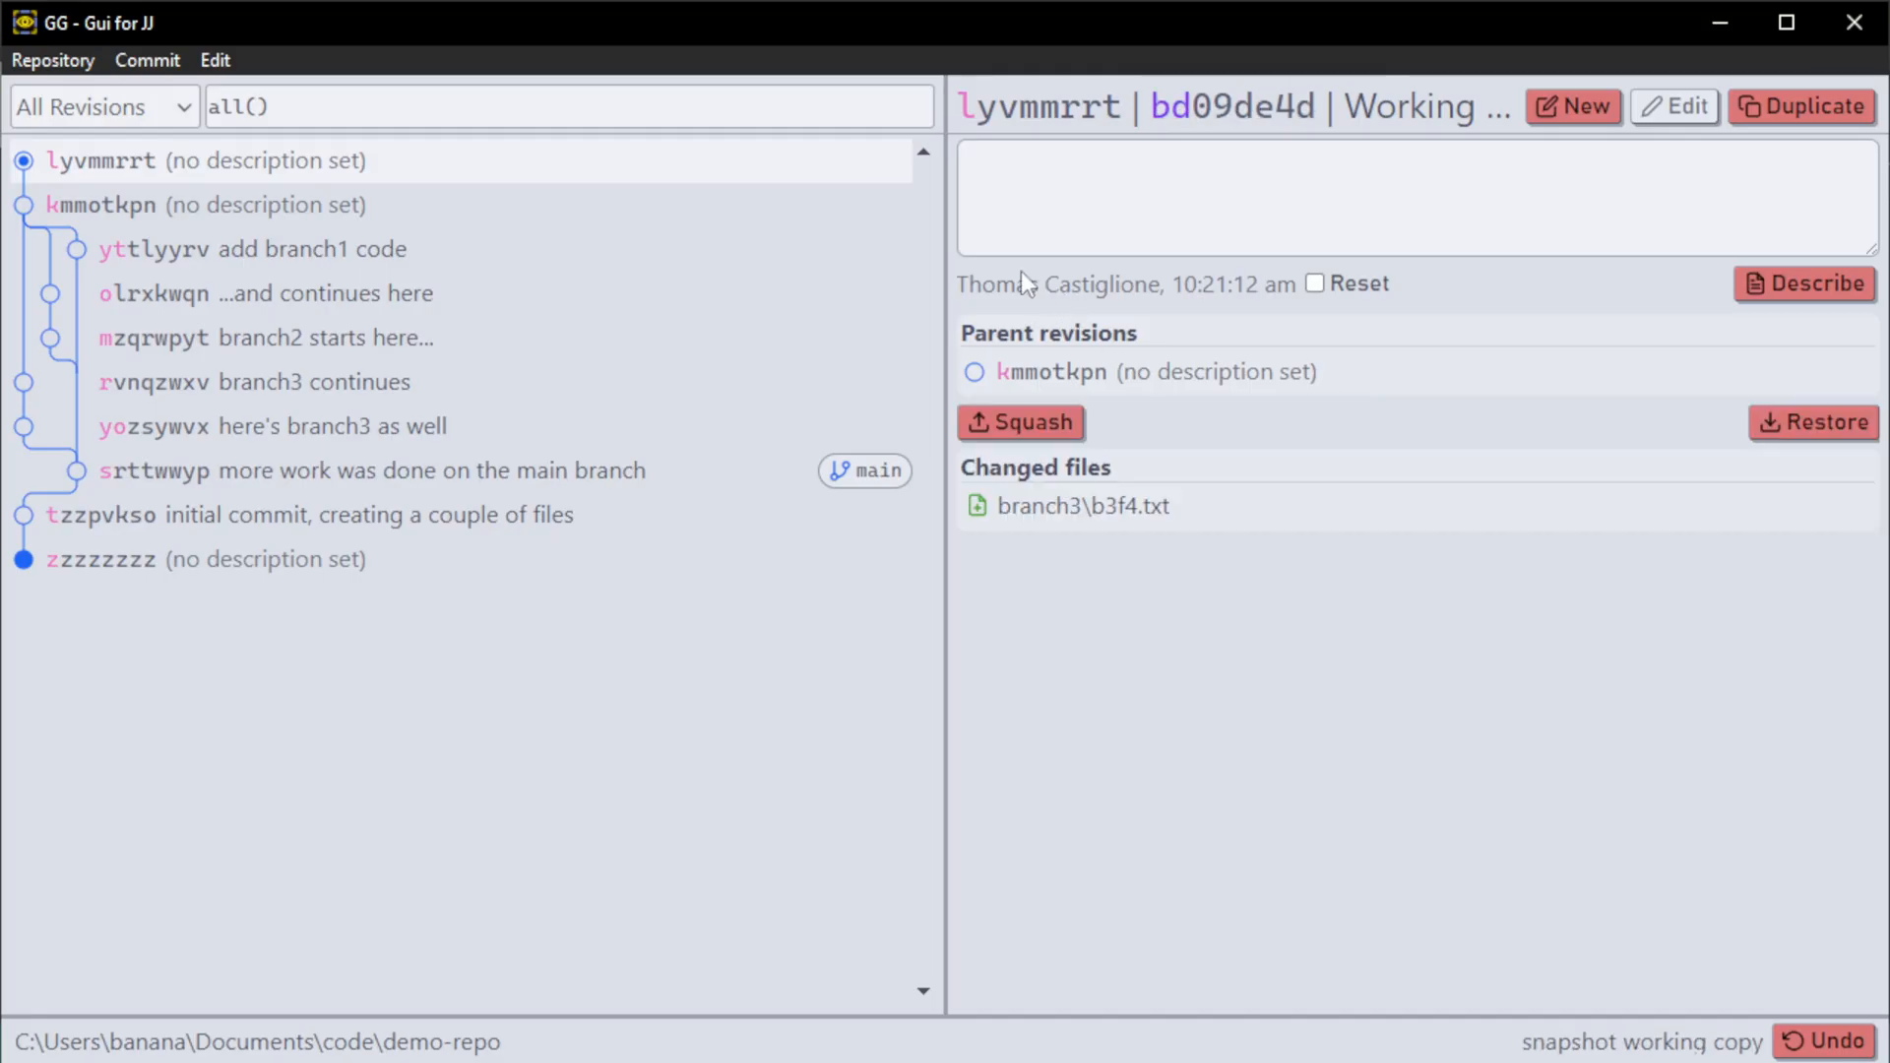
pyautogui.moveTo(347, 181)
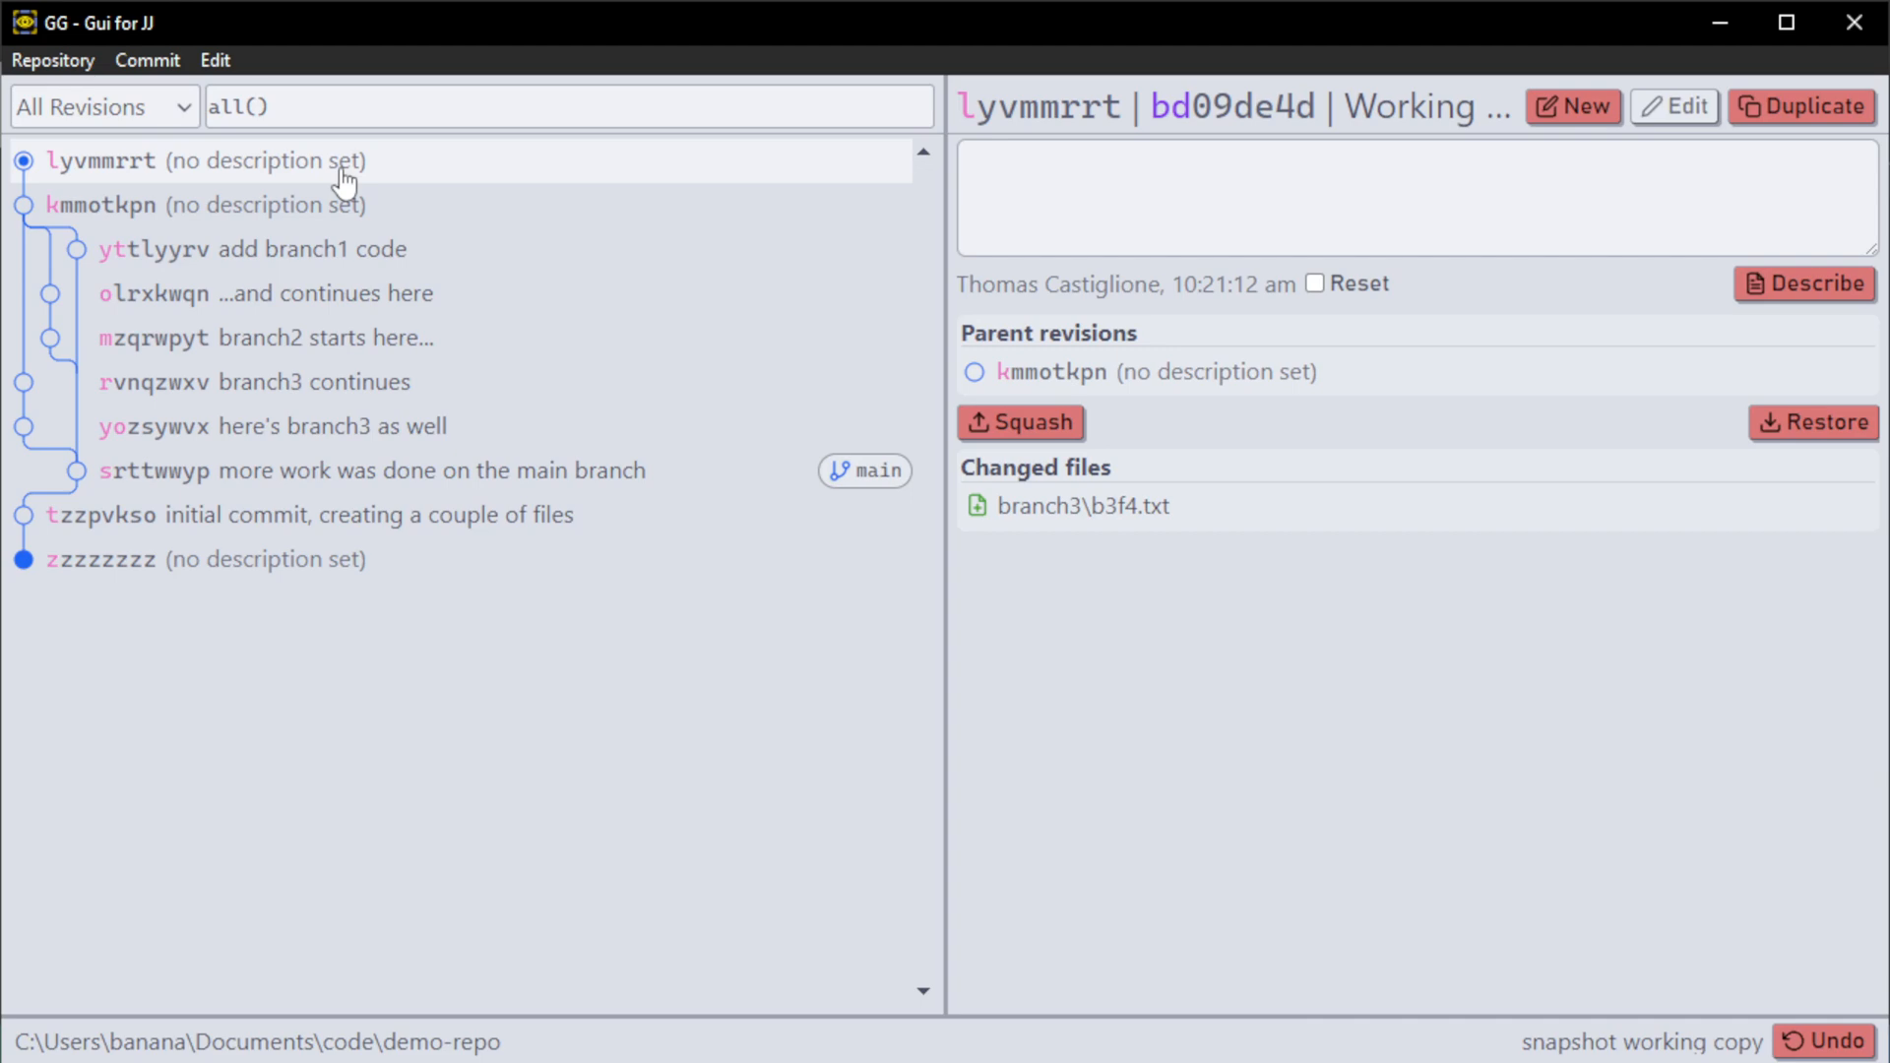
pyautogui.moveTo(306, 166)
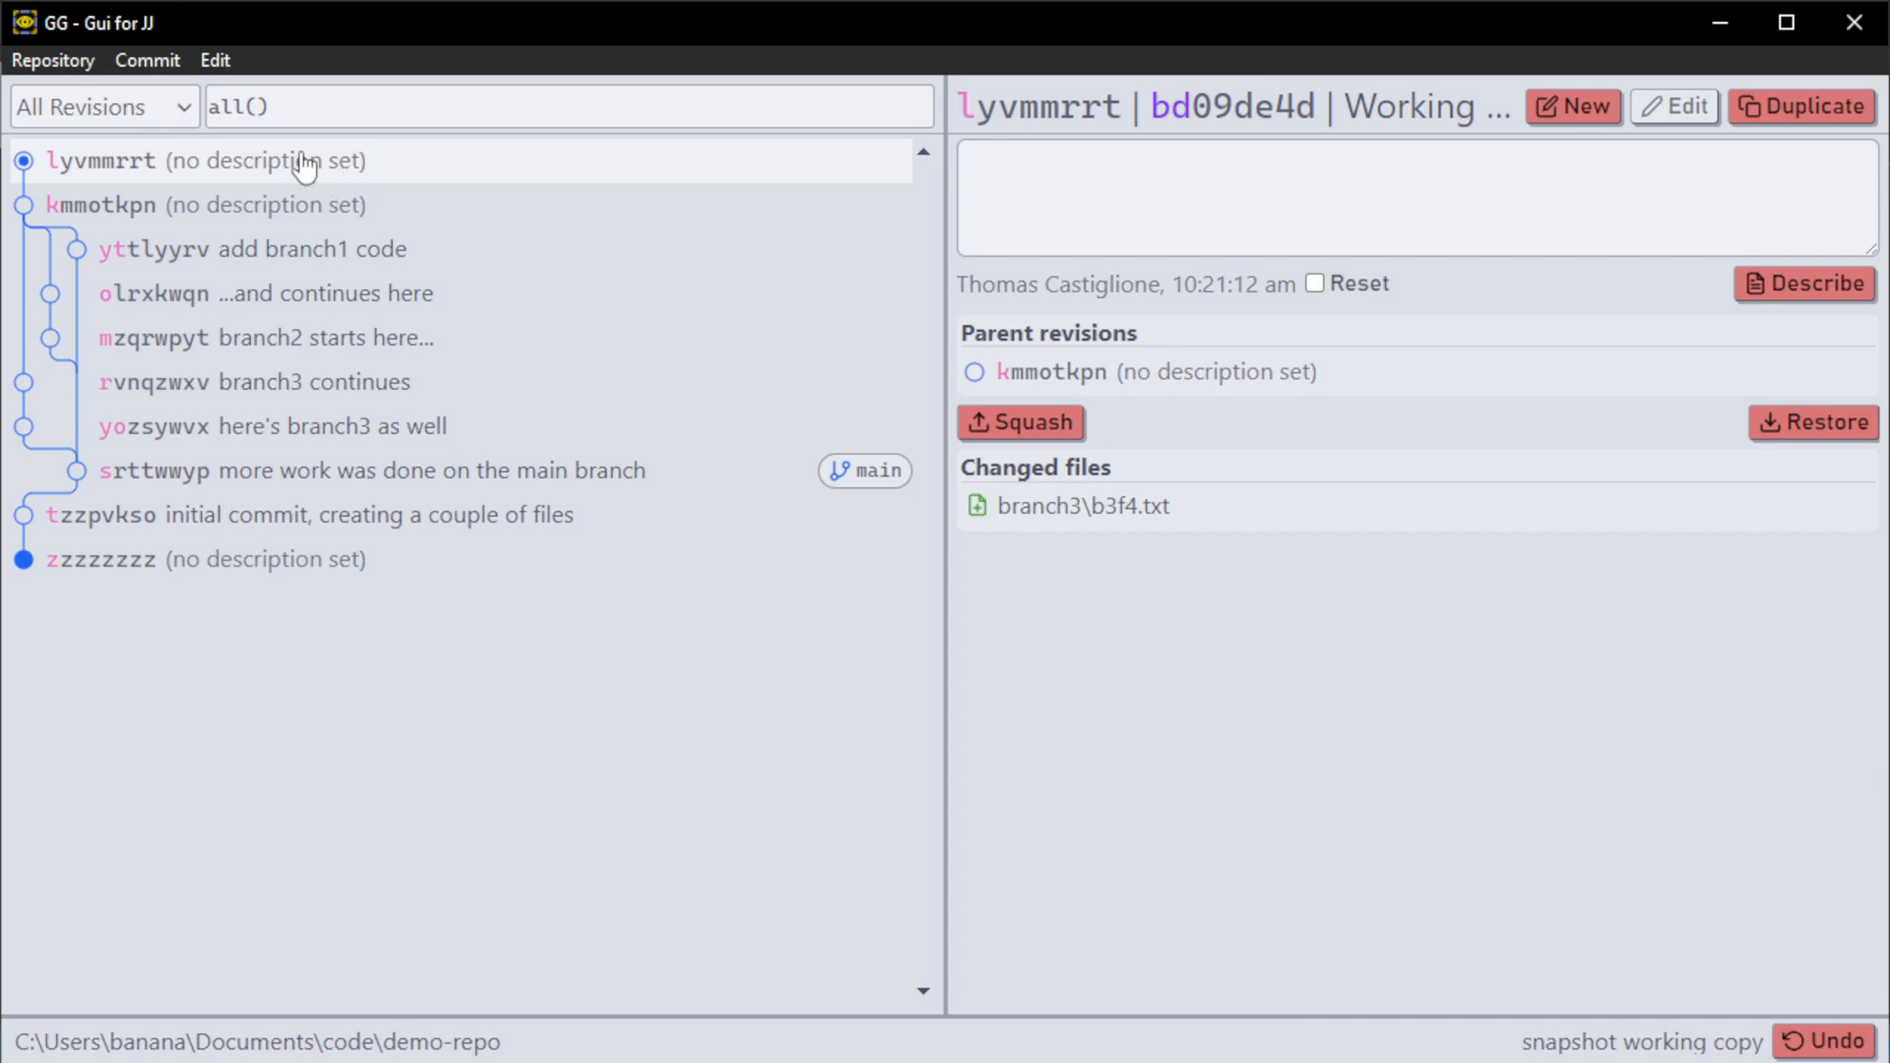
pyautogui.moveTo(284, 170)
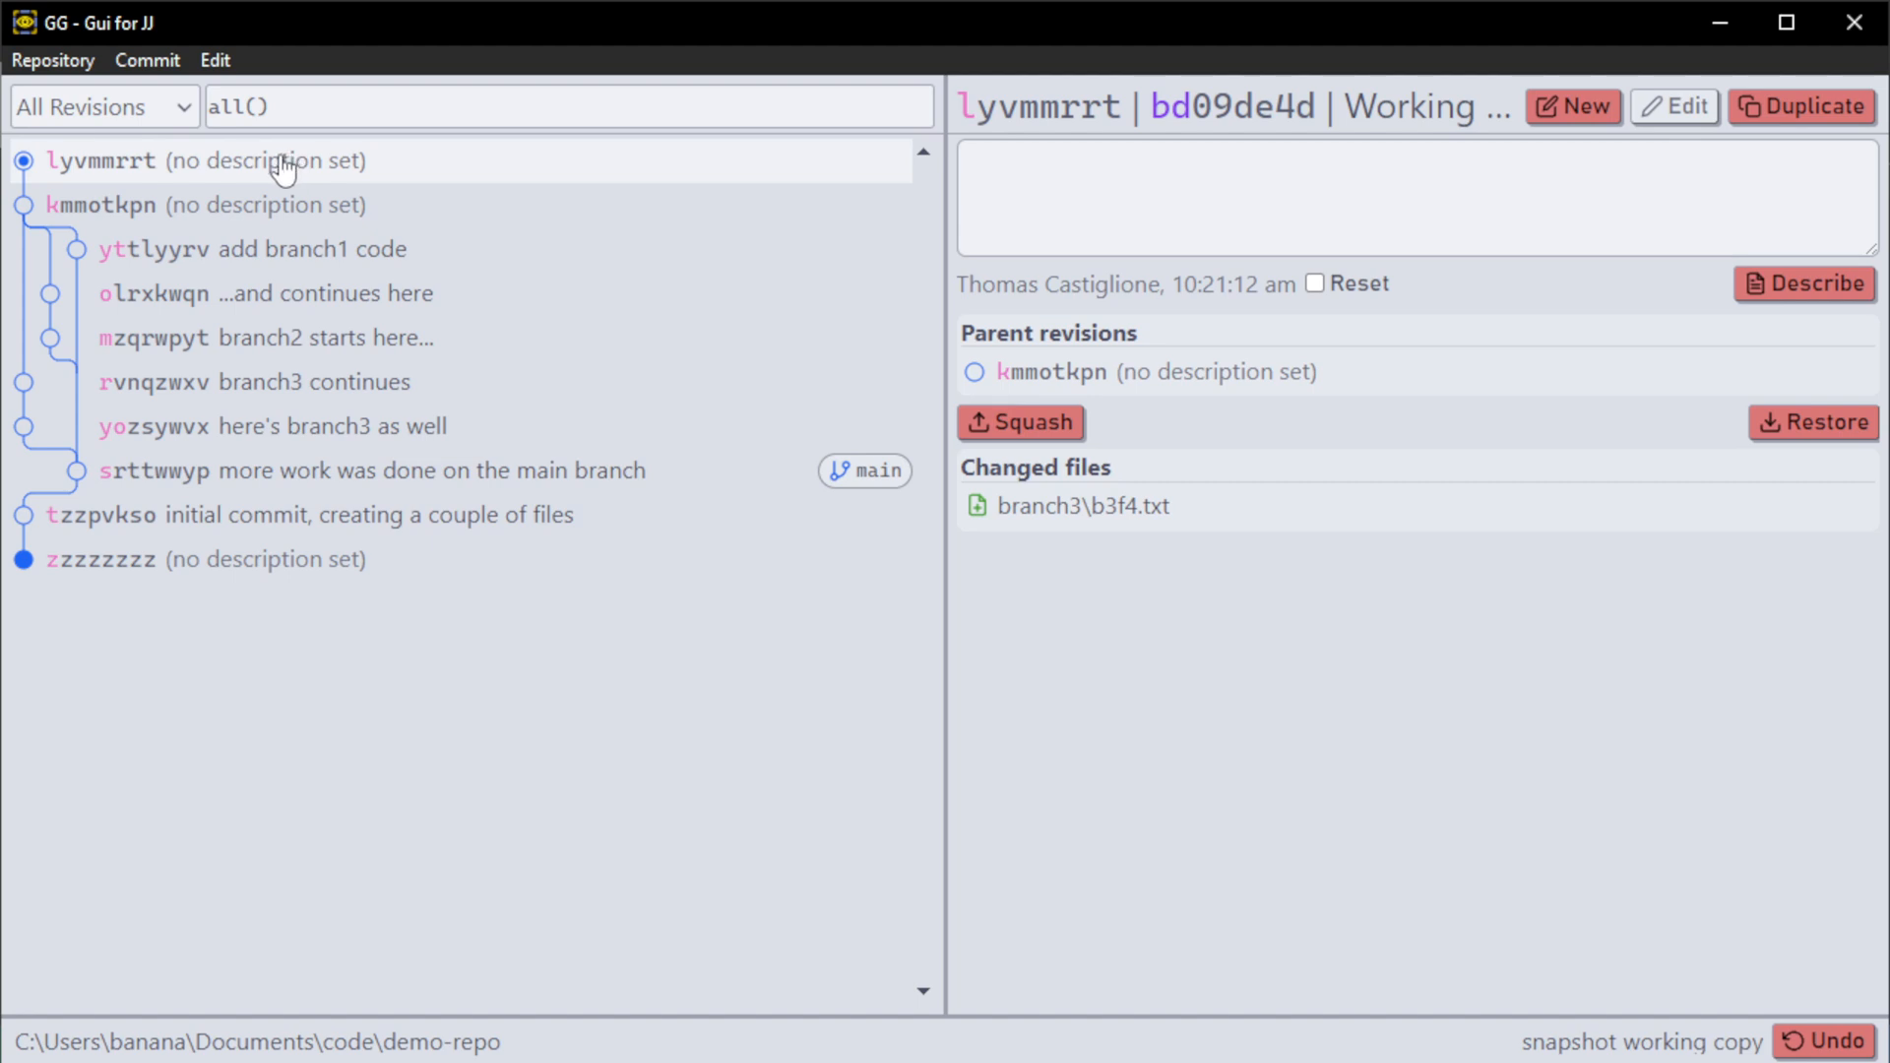
# Squash branch3\b3f4.txt from the working copy into the rvnqzwxv 'branch3 continues' revision.
pyautogui.moveTo(103, 160); pyautogui.dragTo(254, 382)
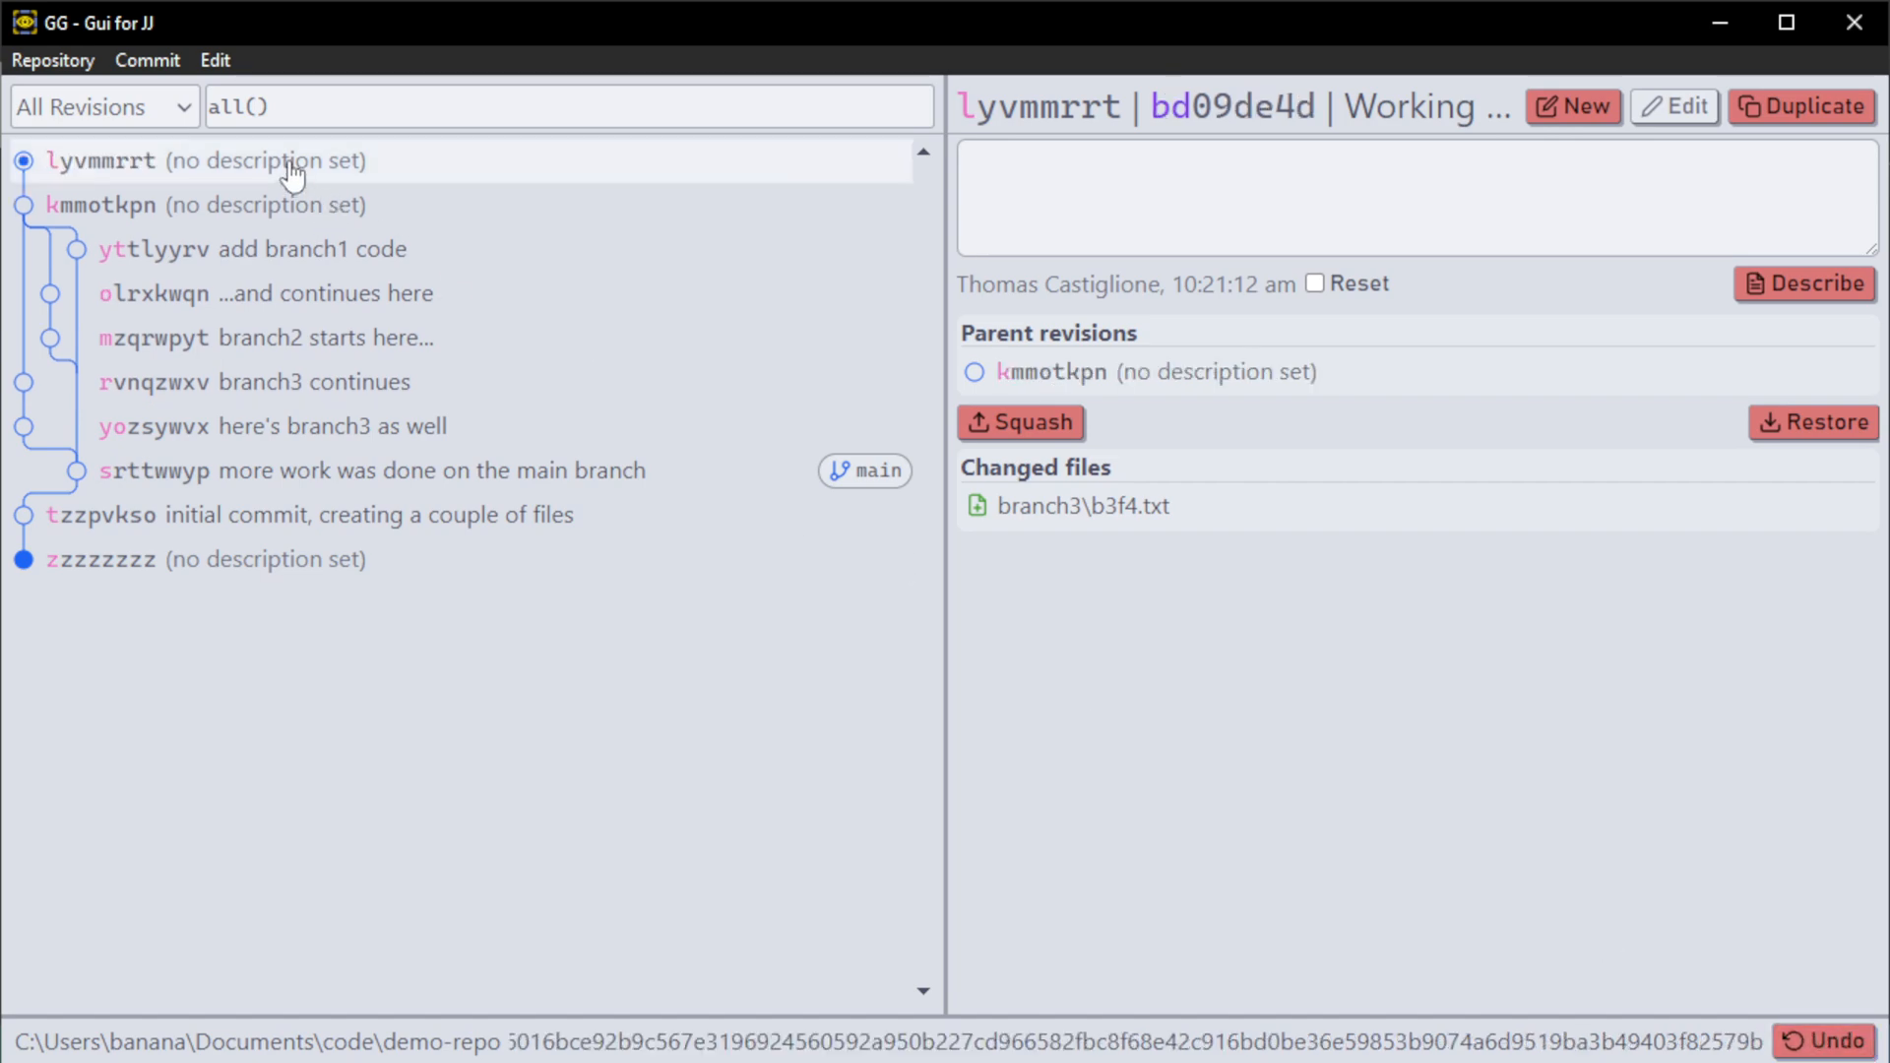
pyautogui.moveTo(1055, 524)
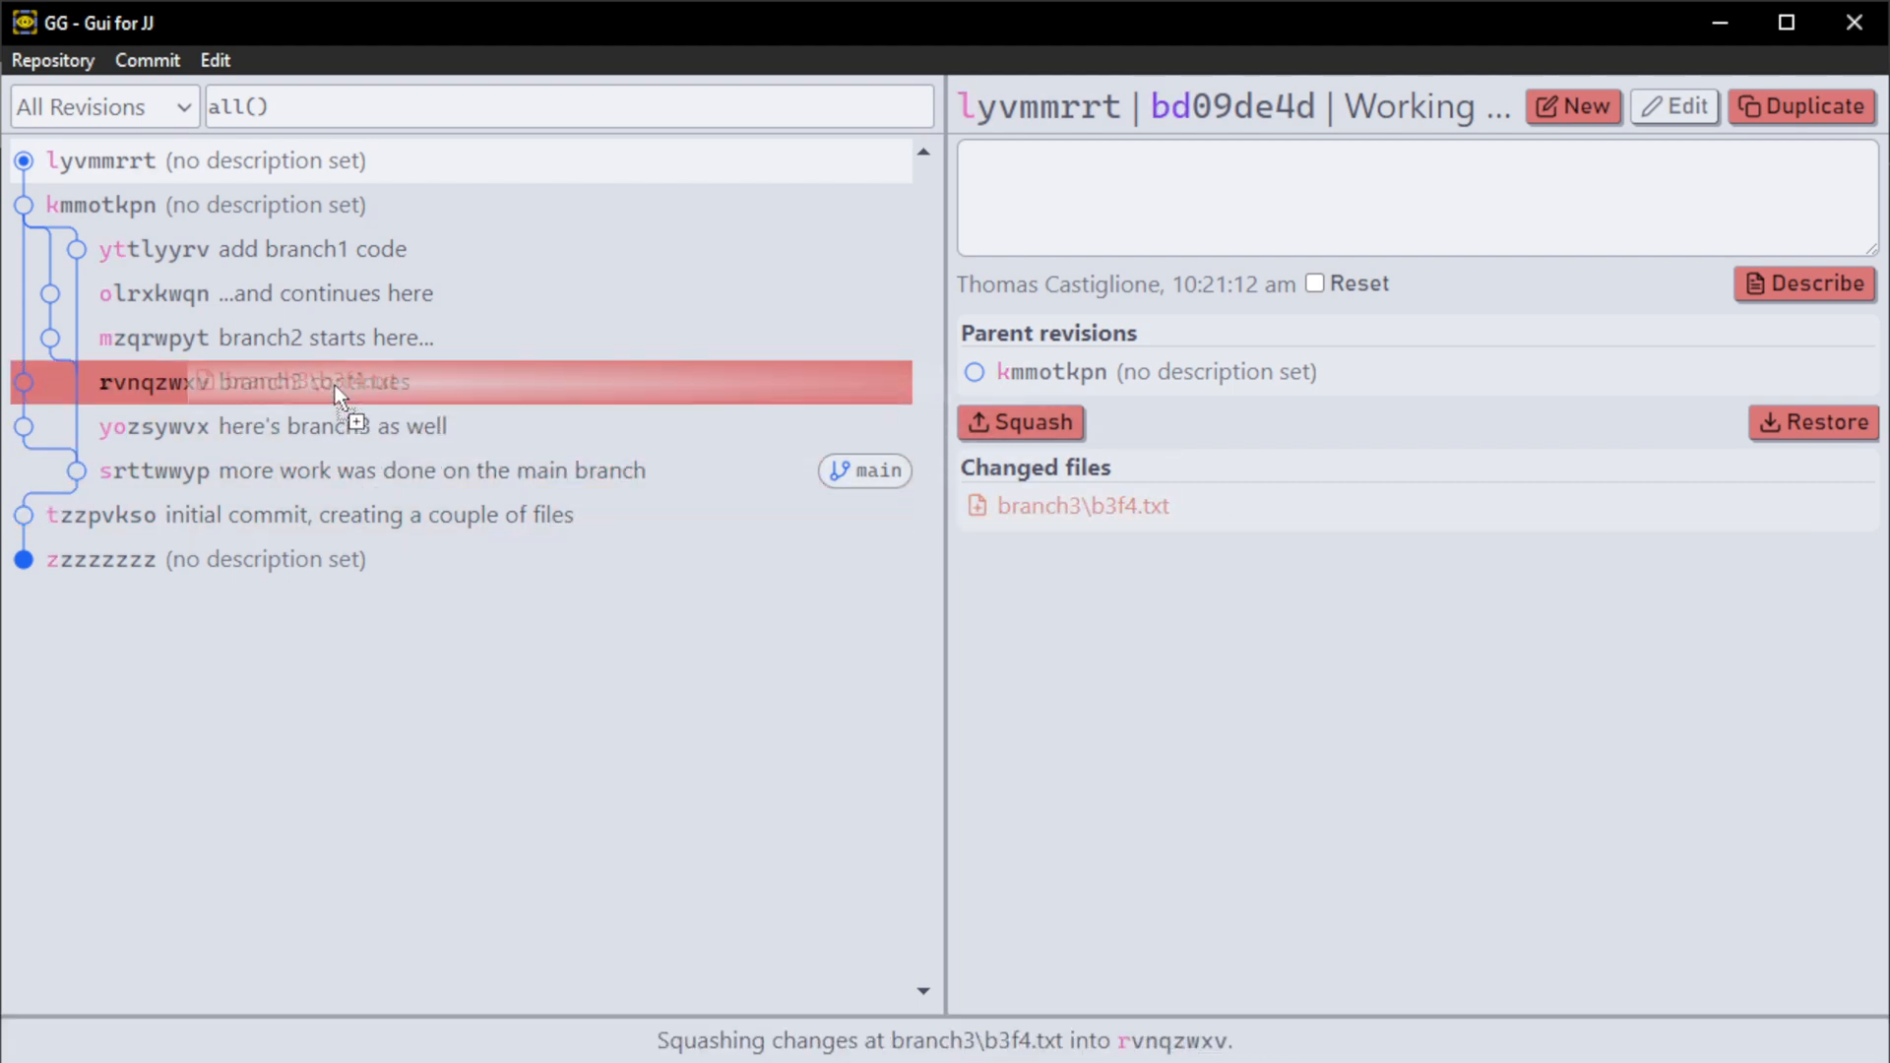
pyautogui.click(1018, 421)
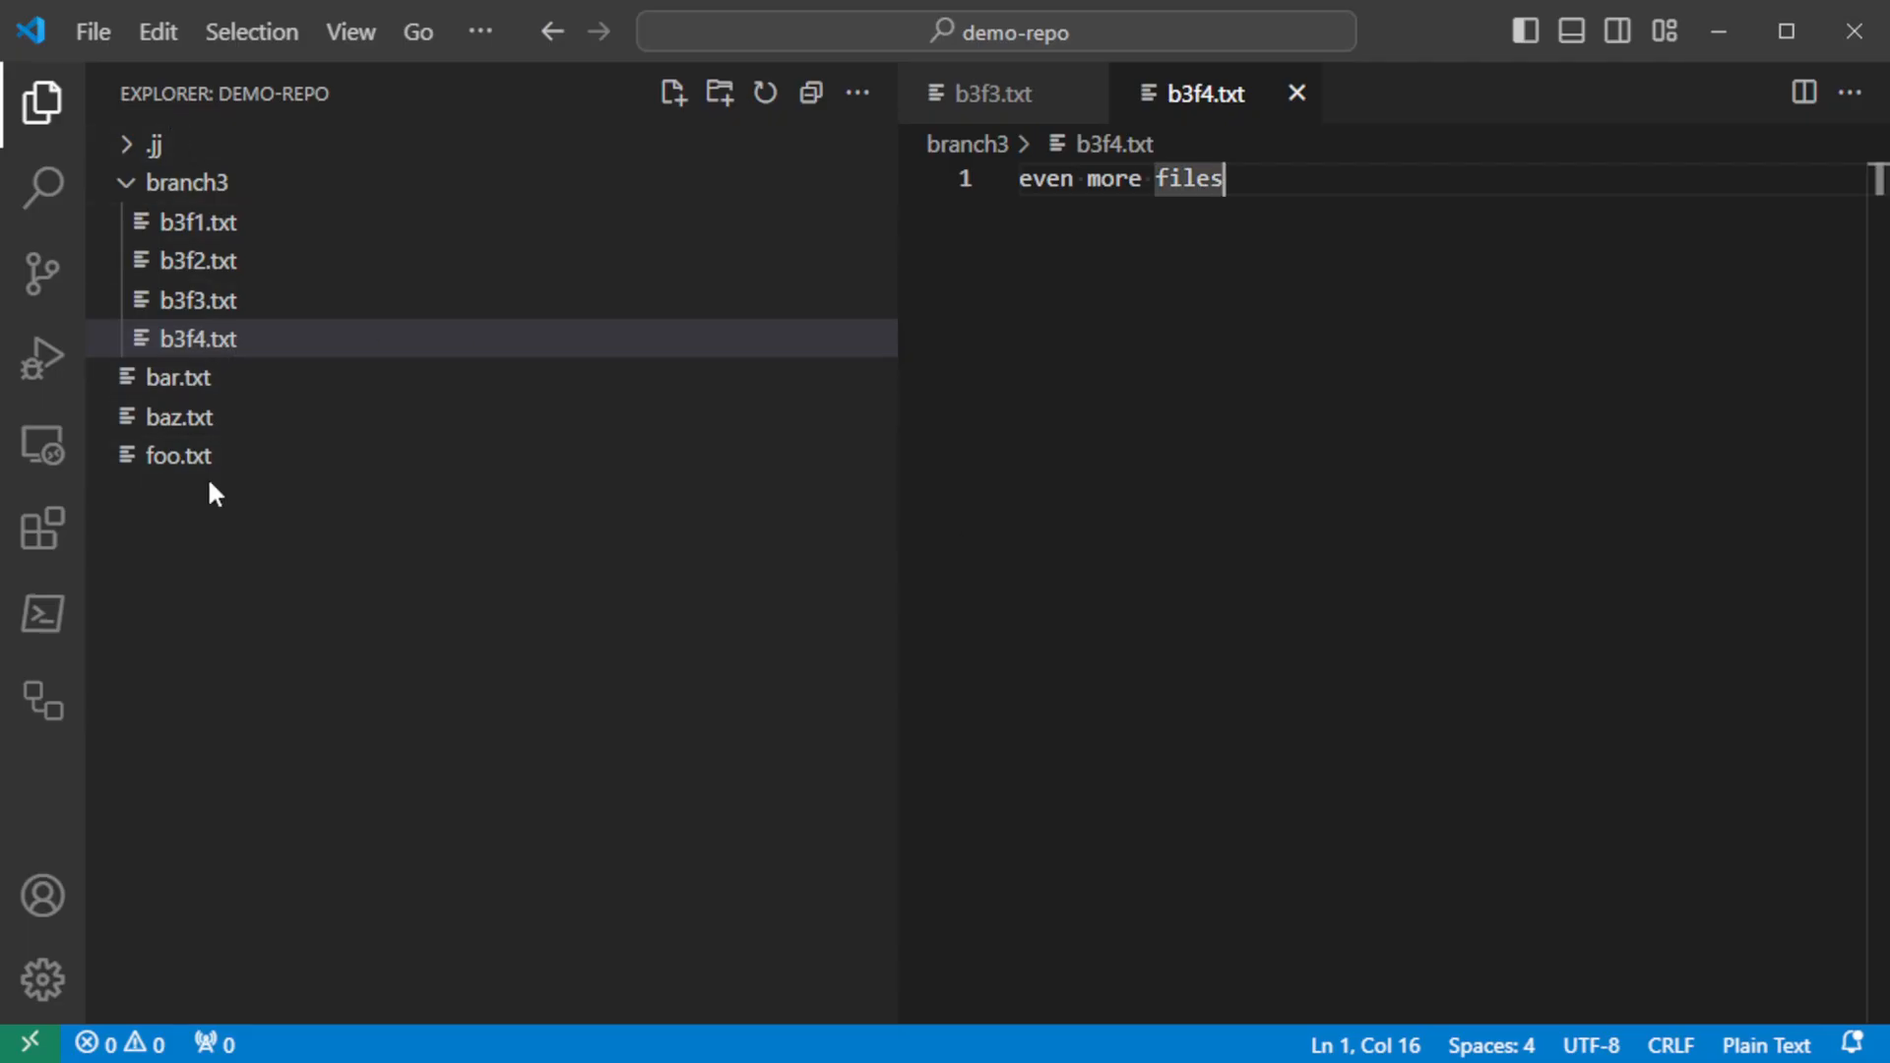
pyautogui.moveTo(231, 551)
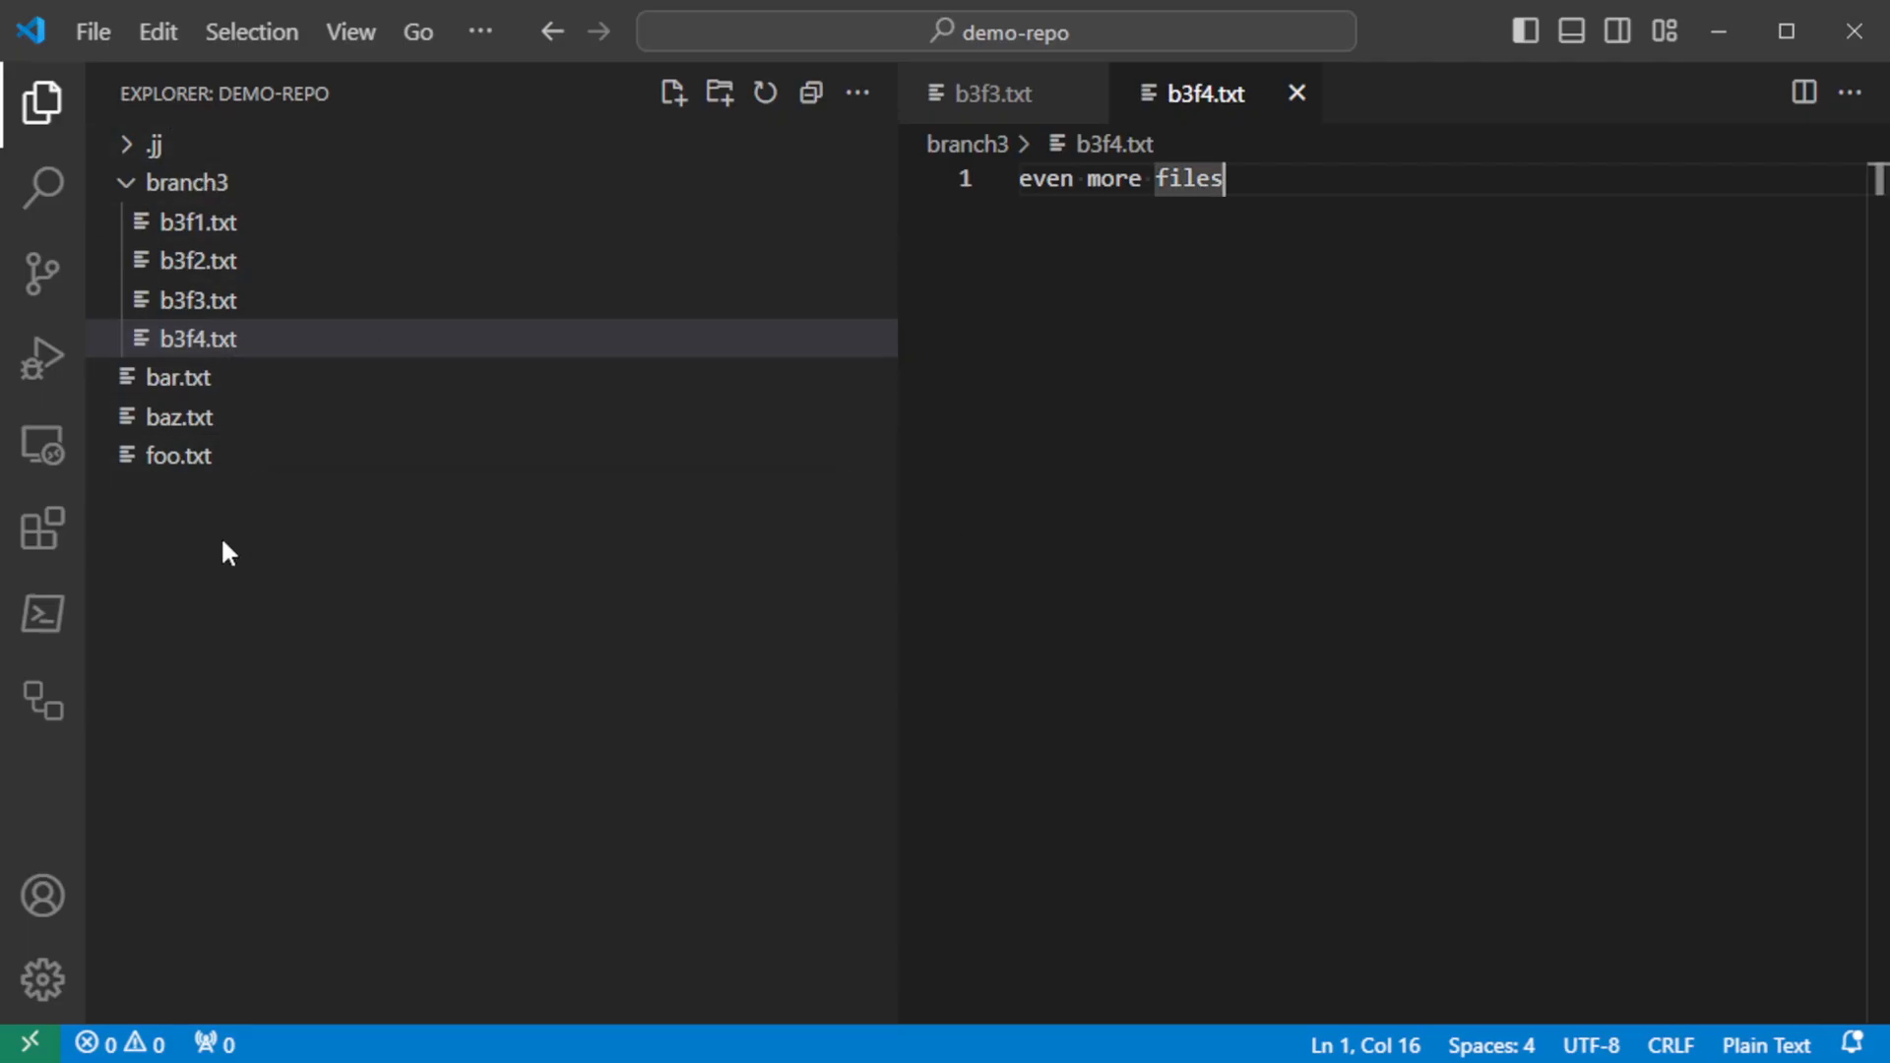